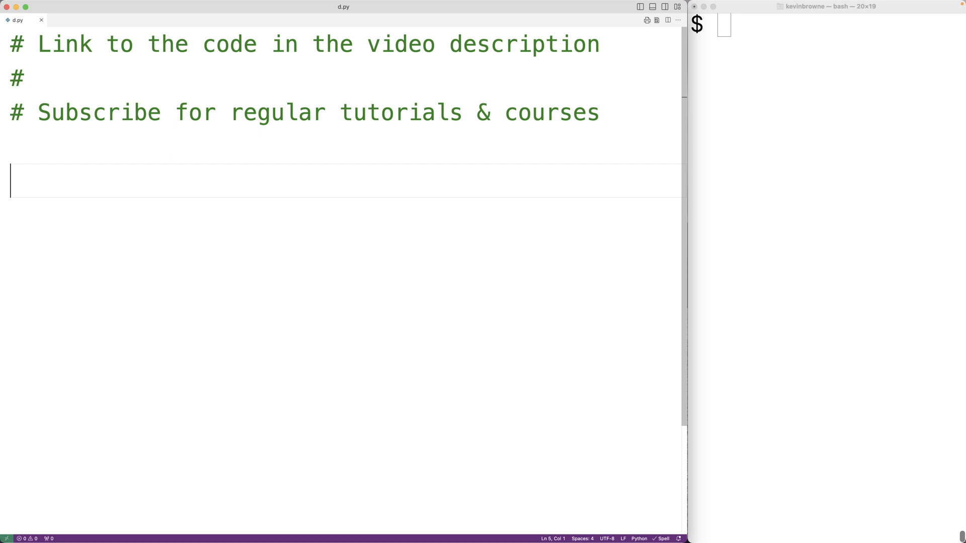
Write the comment '# 5! = 5 * 4 * 3 * 2 * 1 = 120' at the top of d.py
{"action": "type", "text": "#"}
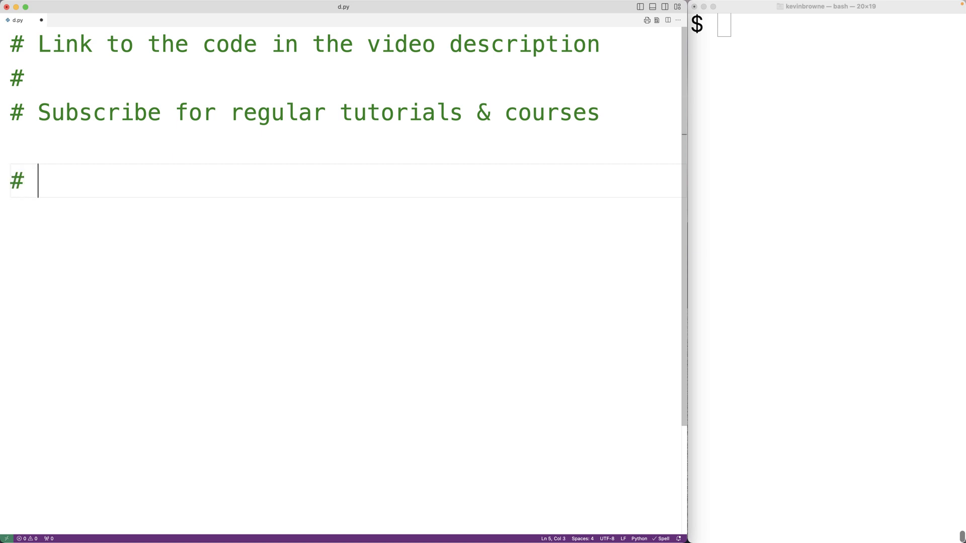
{"action": "type", "text": "5! ="}
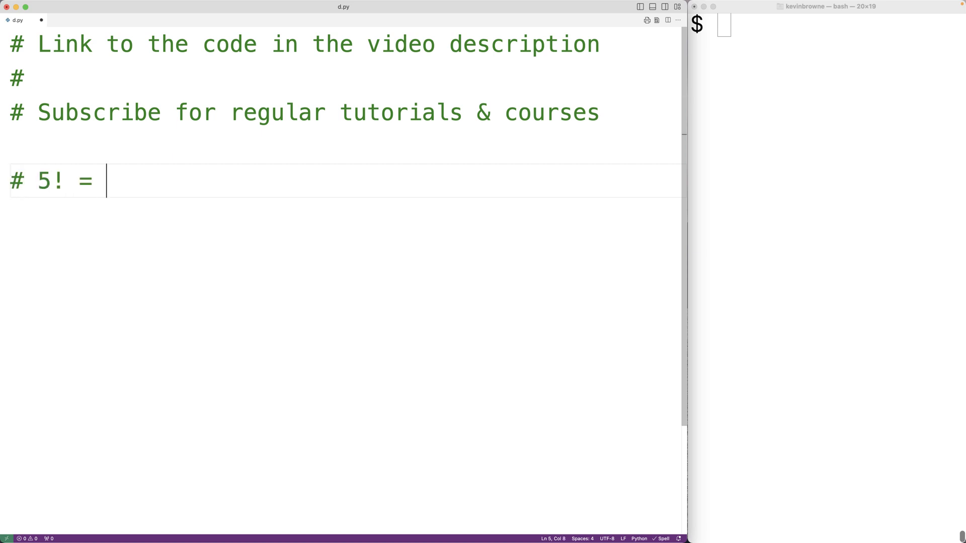
{"action": "type", "text": "5 * 4 *"}
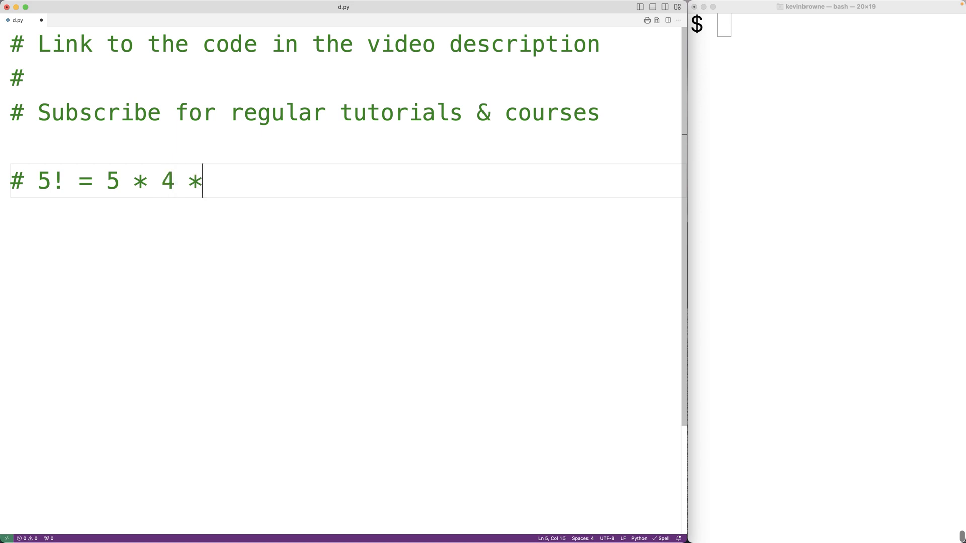
{"action": "type", "text": "3 * 2 *"}
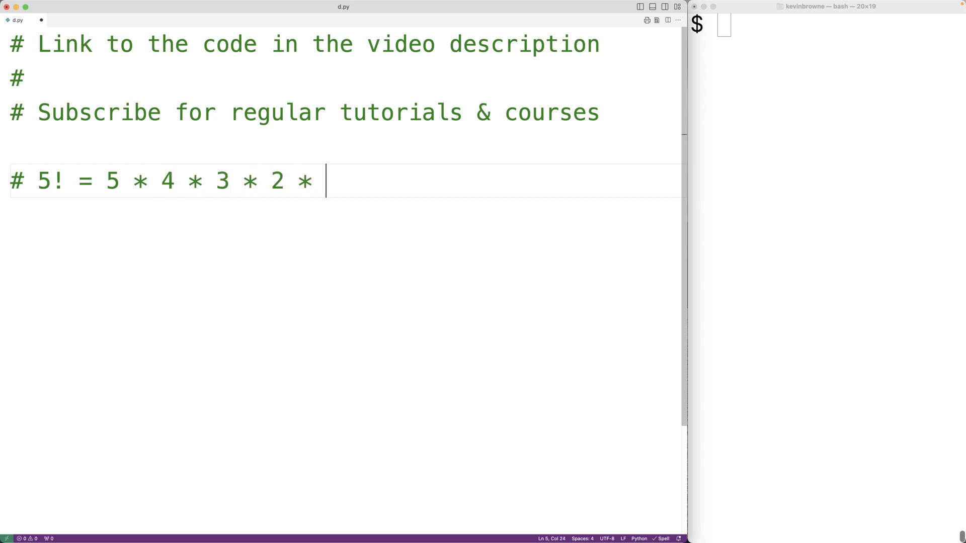
{"action": "type", "text": "1"}
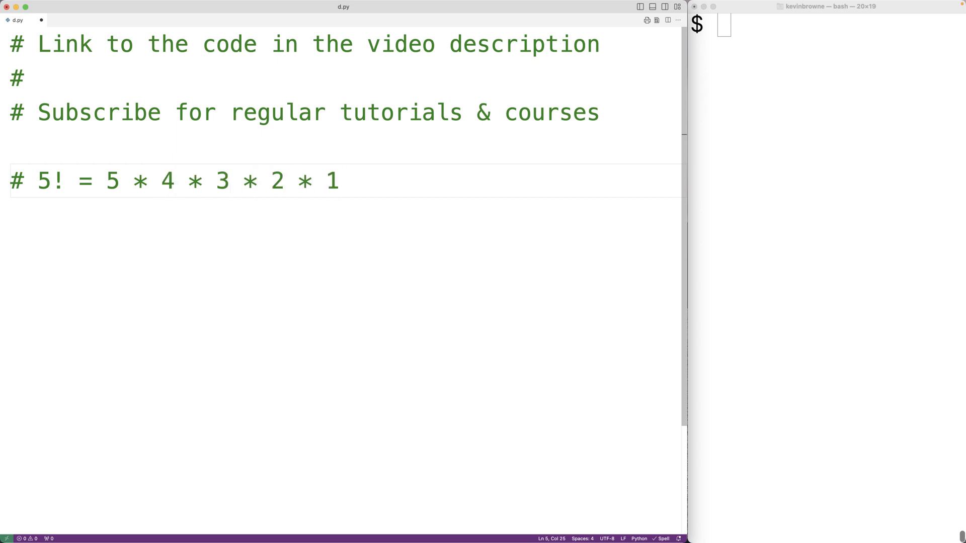
{"action": "type", "text": "= 120"}
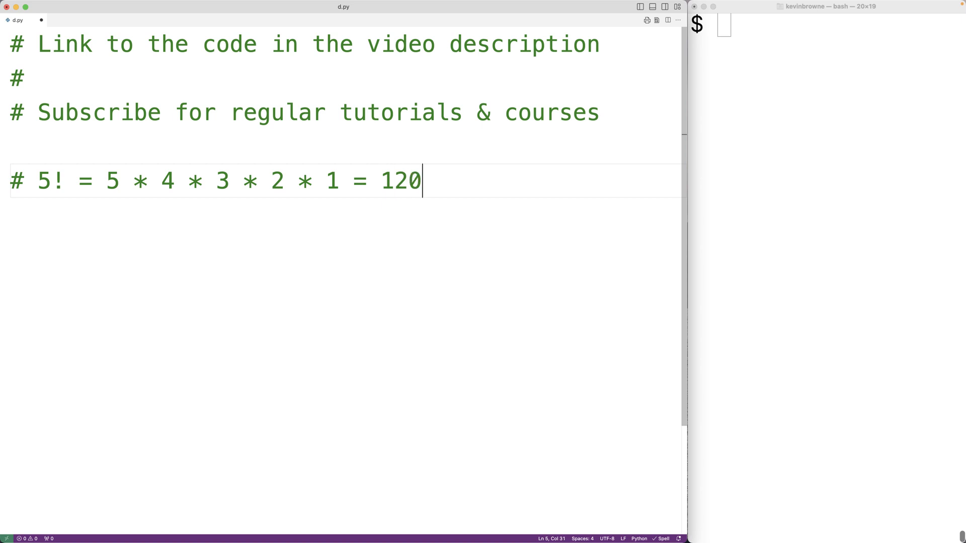
{"action": "mouse_move", "coordinate": [99, 177]}
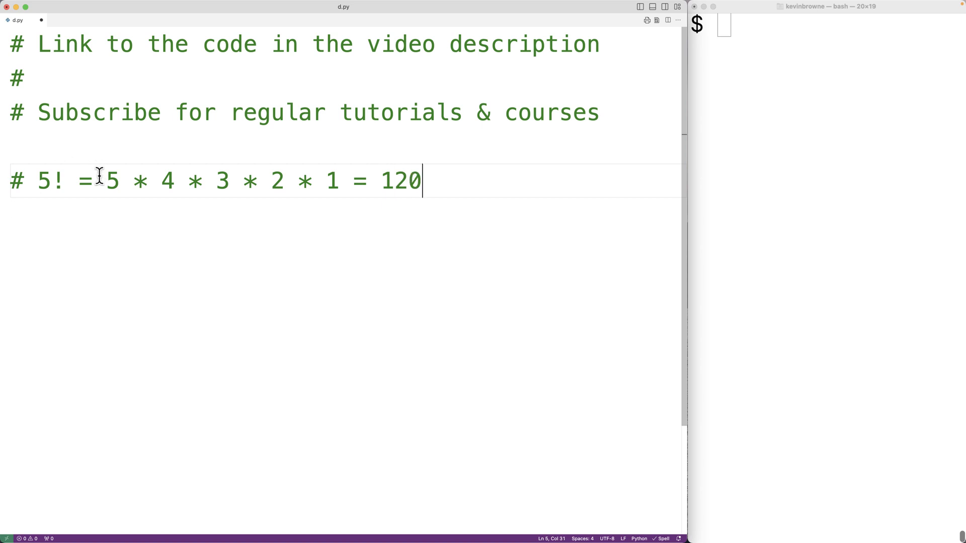
Add the comment lines '#' and '# 0! = 1' below it and begin the next line
{"action": "left_click_drag", "start_coordinate": [105, 180], "coordinate": [311, 180]}
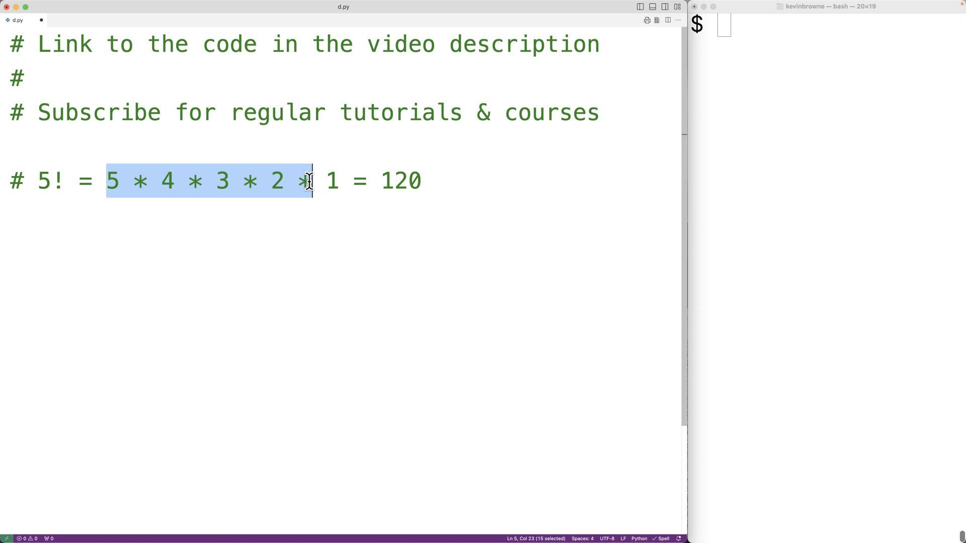
{"action": "left_click", "coordinate": [40, 180]}
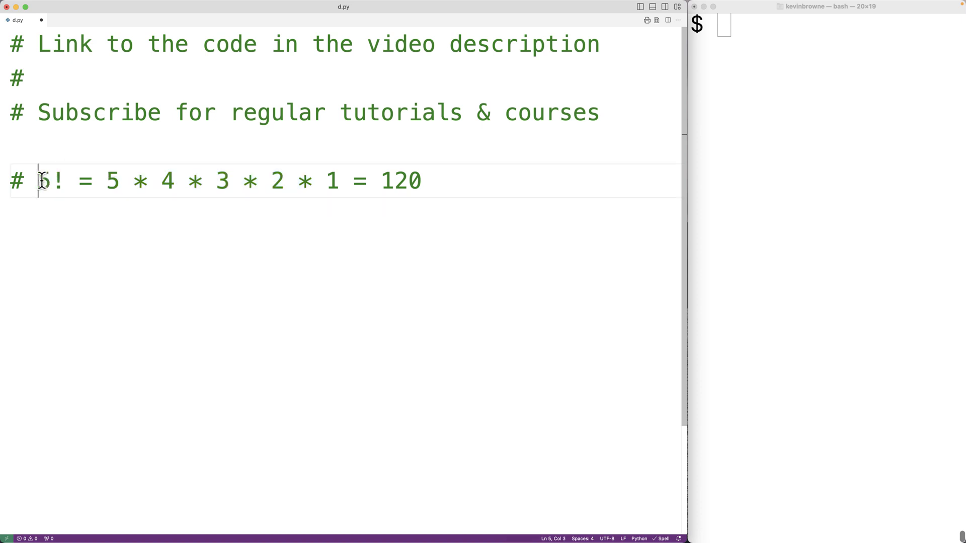
{"action": "double_click", "coordinate": [400, 180]}
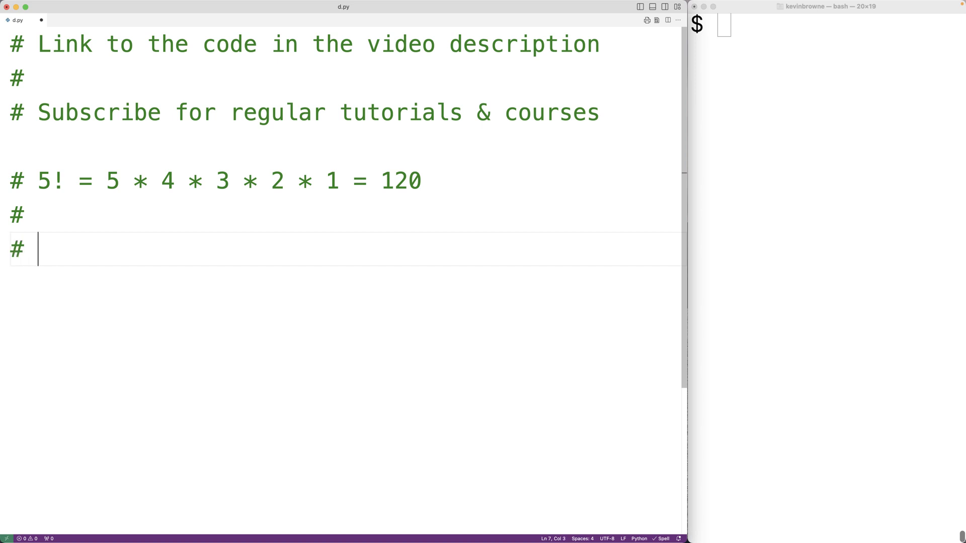
{"action": "type", "text": "0! = 1"}
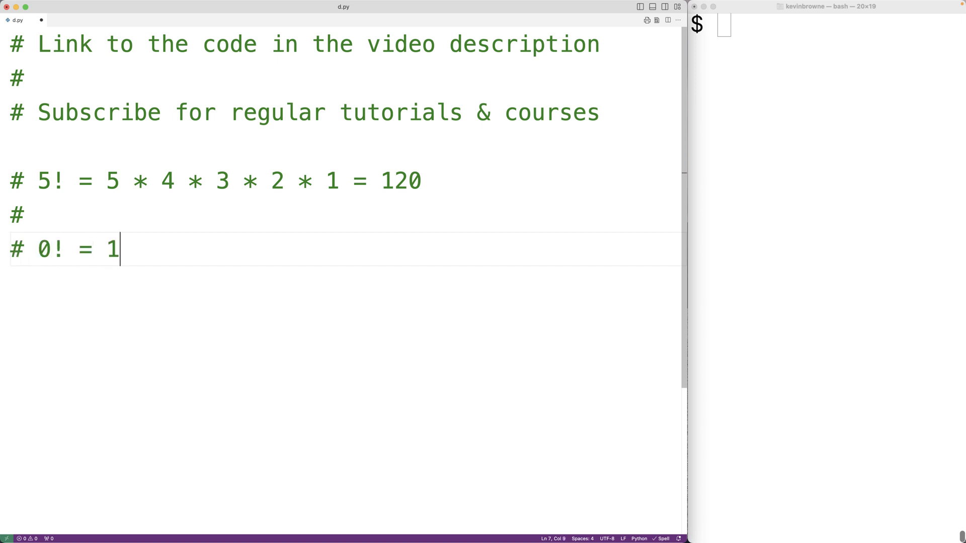
{"action": "type", "text": "d"}
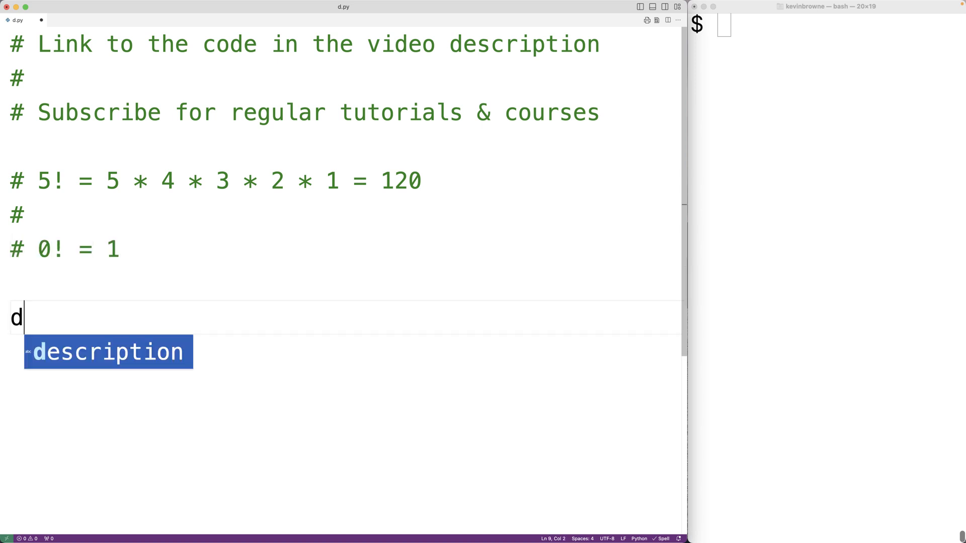
Write the function header 'def factorial(n):' below the comments
{"action": "type", "text": "ef faco"}
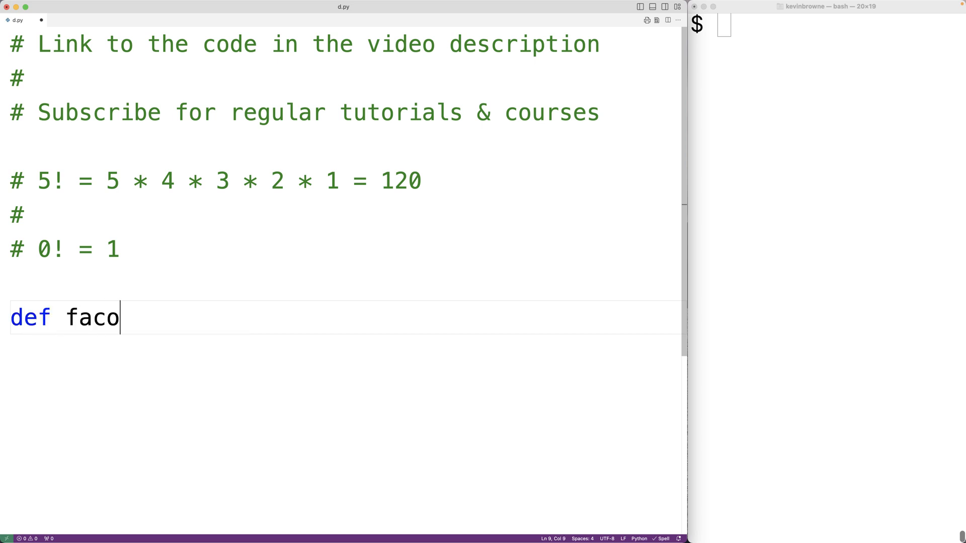
{"action": "type", "text": "oria"}
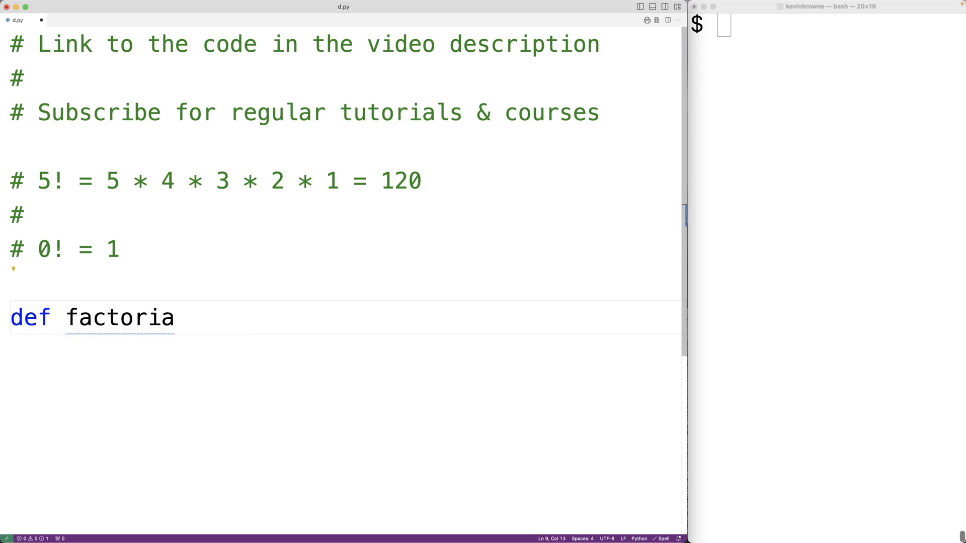
{"action": "type", "text": "l"}
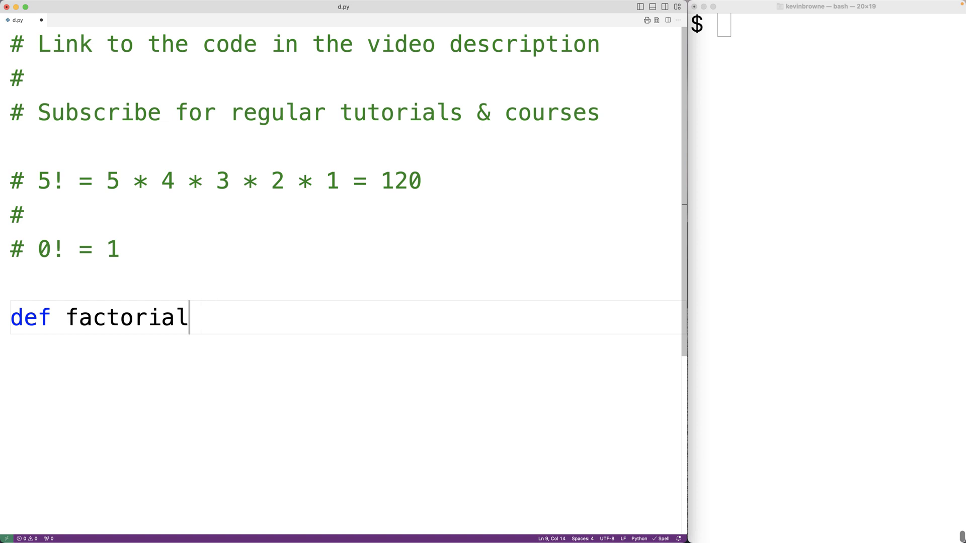
{"action": "type", "text": "(n):"}
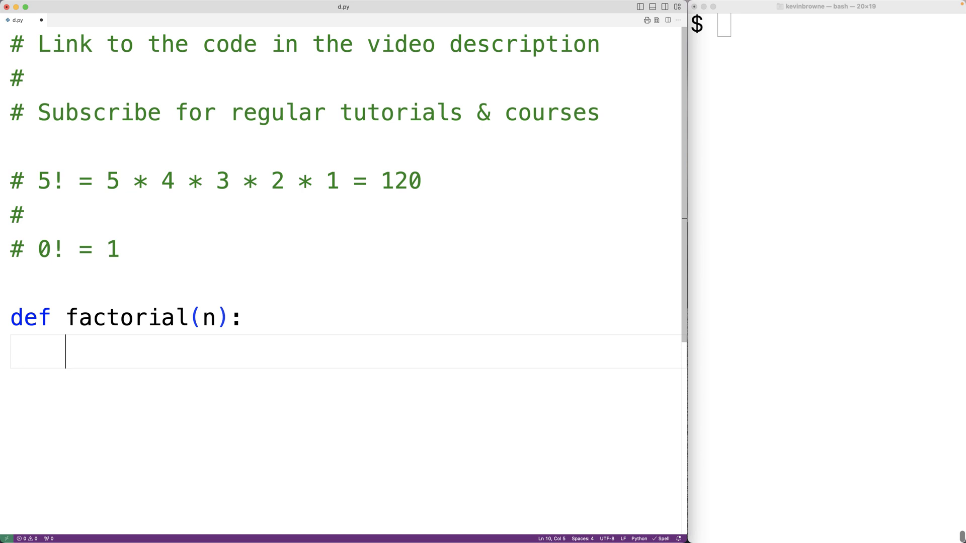
{"action": "mouse_move", "coordinate": [81, 205]}
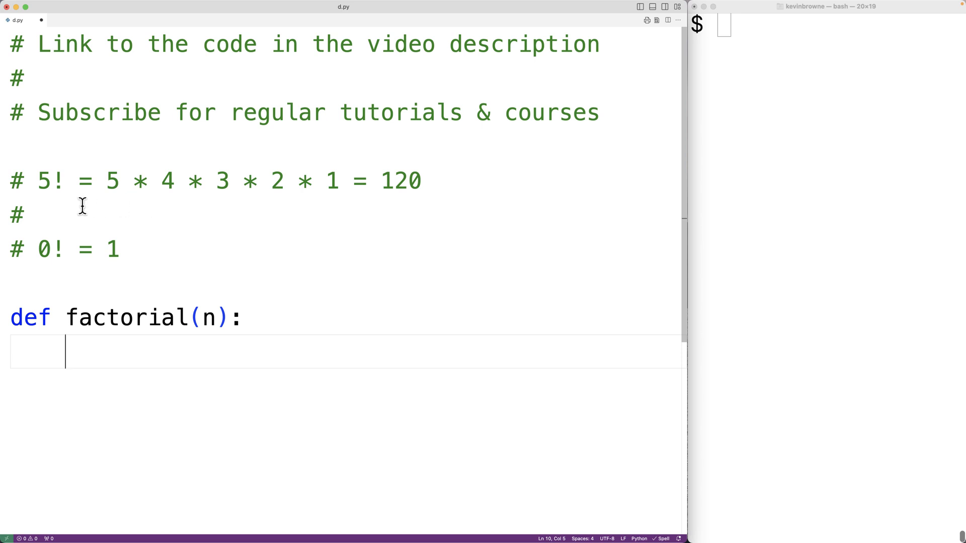
Insert the comment '# 5! = 5 * 4!' between the existing factorial comments
{"action": "left_click_drag", "start_coordinate": [105, 180], "coordinate": [165, 180]}
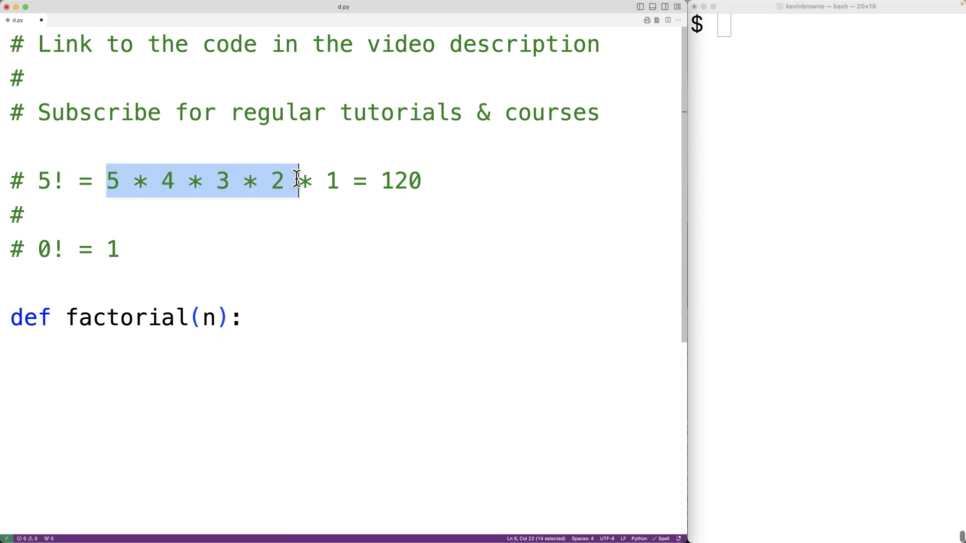
{"action": "left_click_drag", "start_coordinate": [298, 180], "coordinate": [333, 180]}
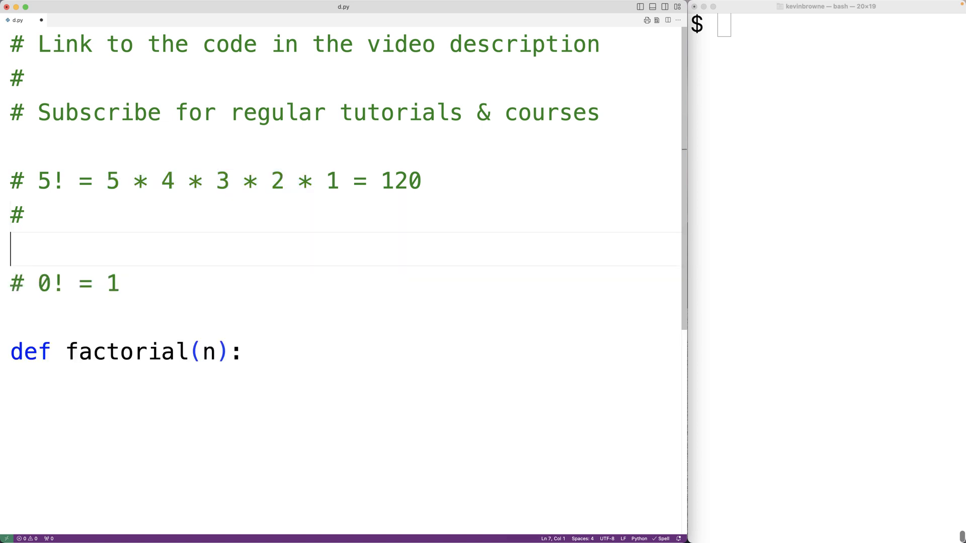
{"action": "type", "text": "# 5! ="}
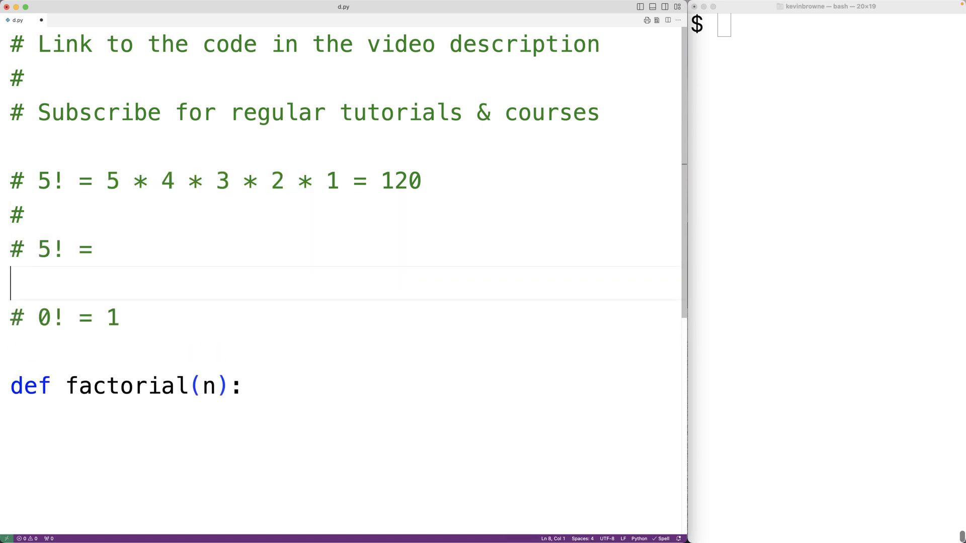
{"action": "type", "text": "5"}
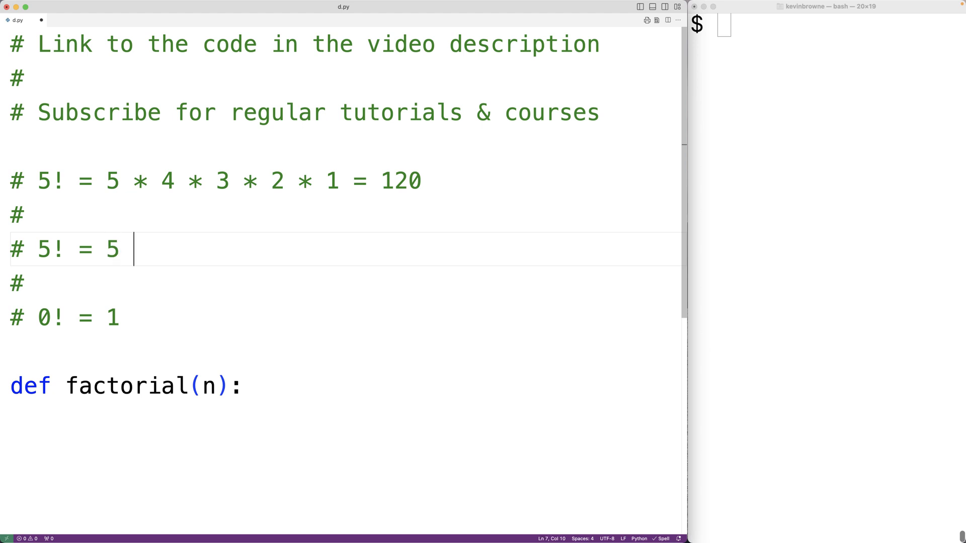
{"action": "type", "text": "* 4!"}
{"action": "type", "text": "# 4"}
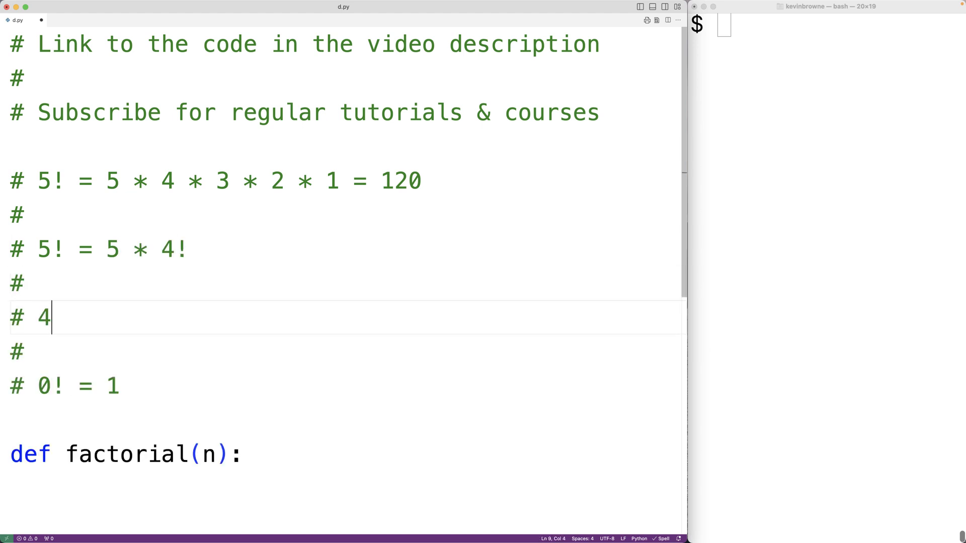
Add the comment '# 4! = 4 * 3 * 2 * 1' with an empty '# ' line above it
{"action": "type", "text": "! = 4 *"}
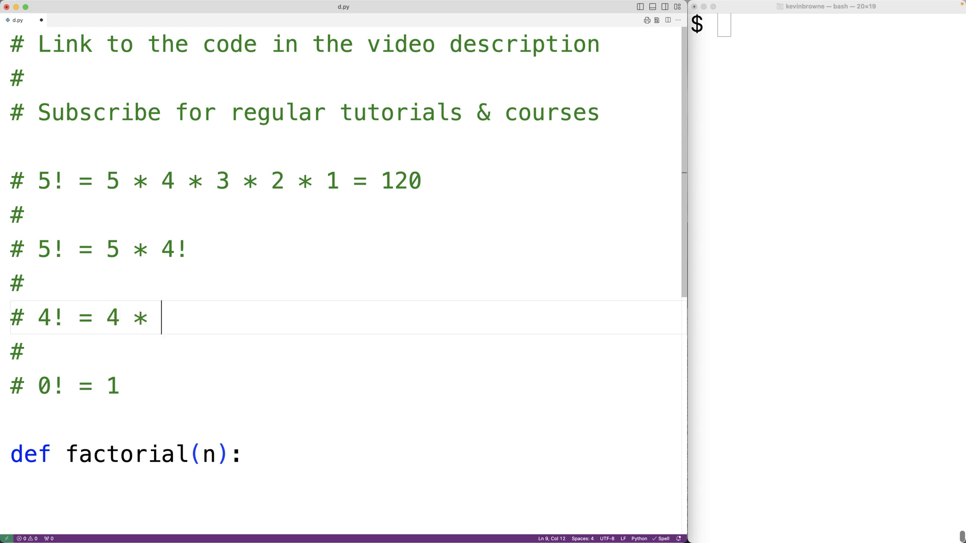
{"action": "type", "text": "3 * 2 * 1"}
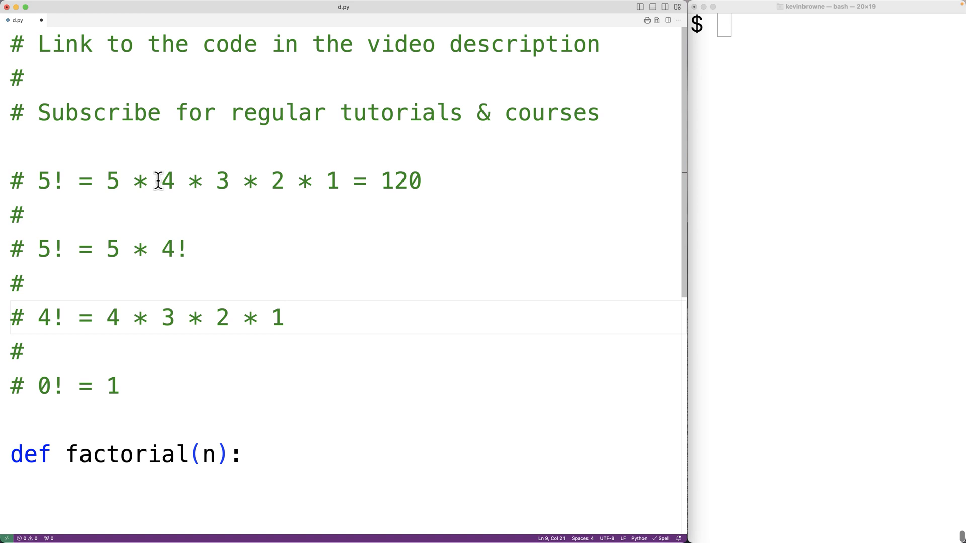
{"action": "left_click_drag", "start_coordinate": [160, 180], "coordinate": [302, 180]}
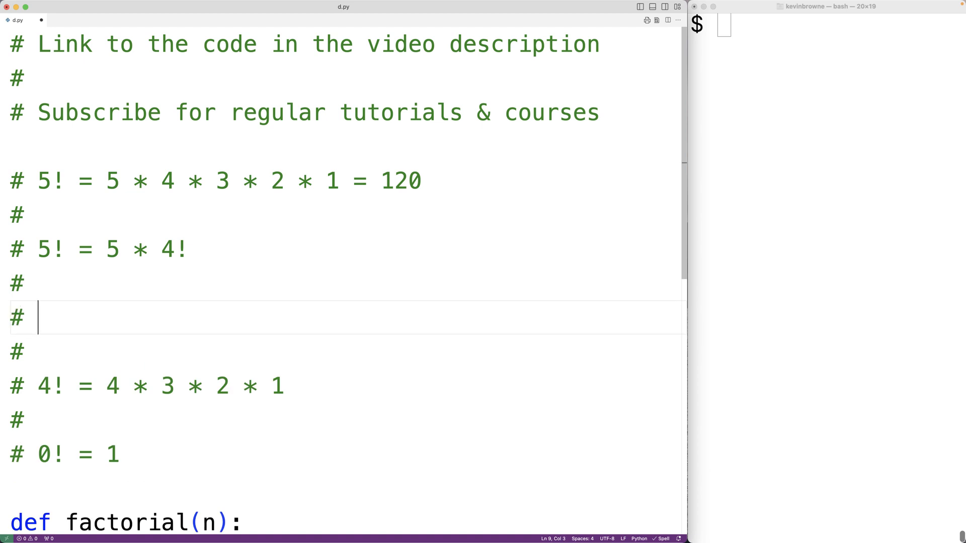
Write the general rule 'n! = n * (n-1)!' on the empty comment line
{"action": "type", "text": "n!"}
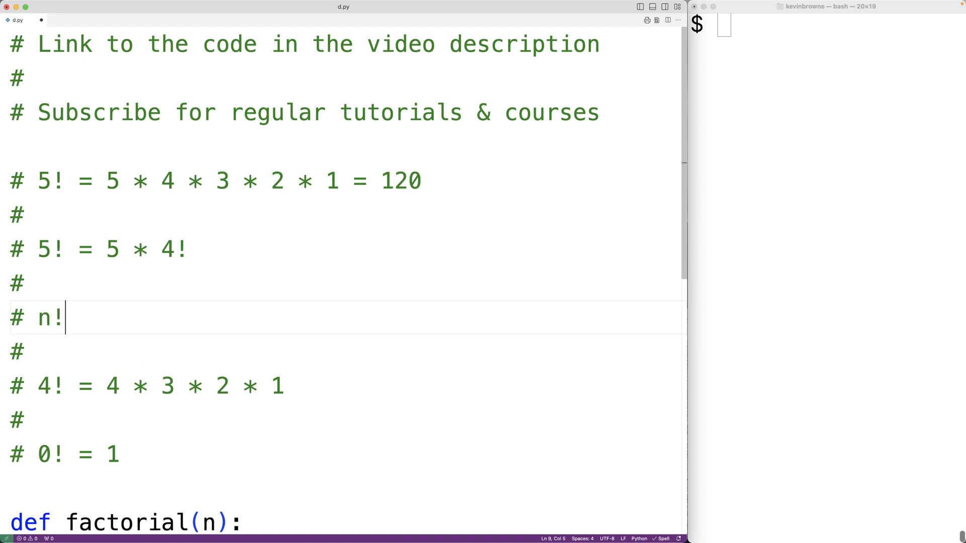
{"action": "type", "text": "= n *"}
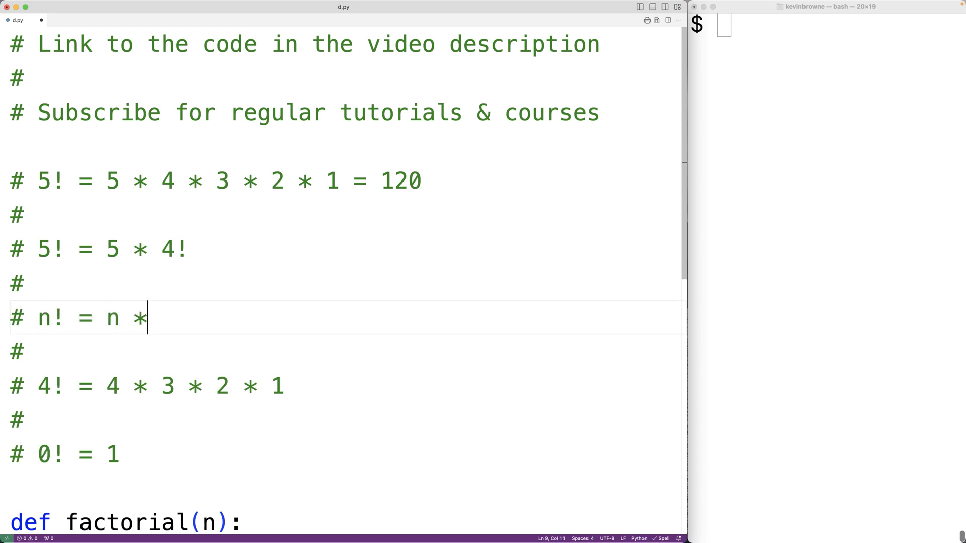
{"action": "type", "text": "(n-1)"}
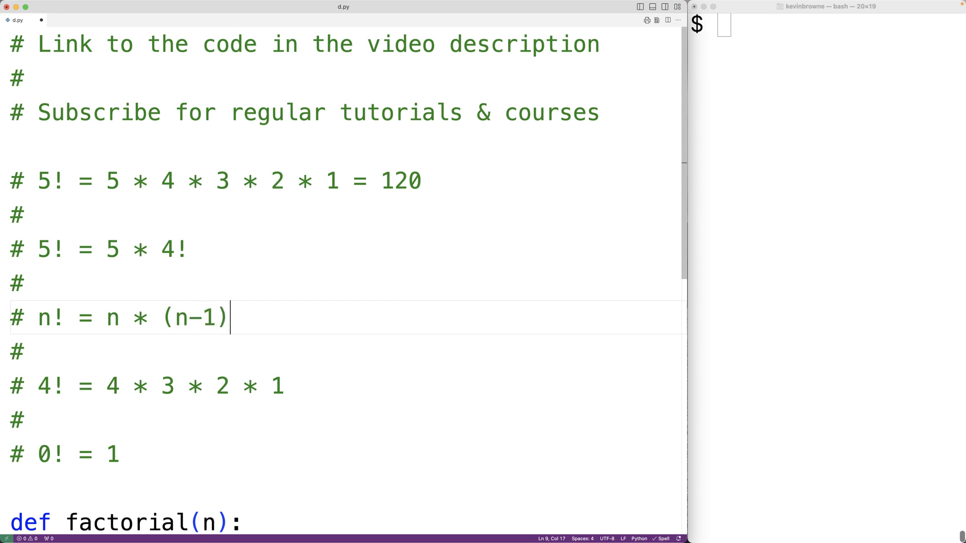
{"action": "type", "text": "!"}
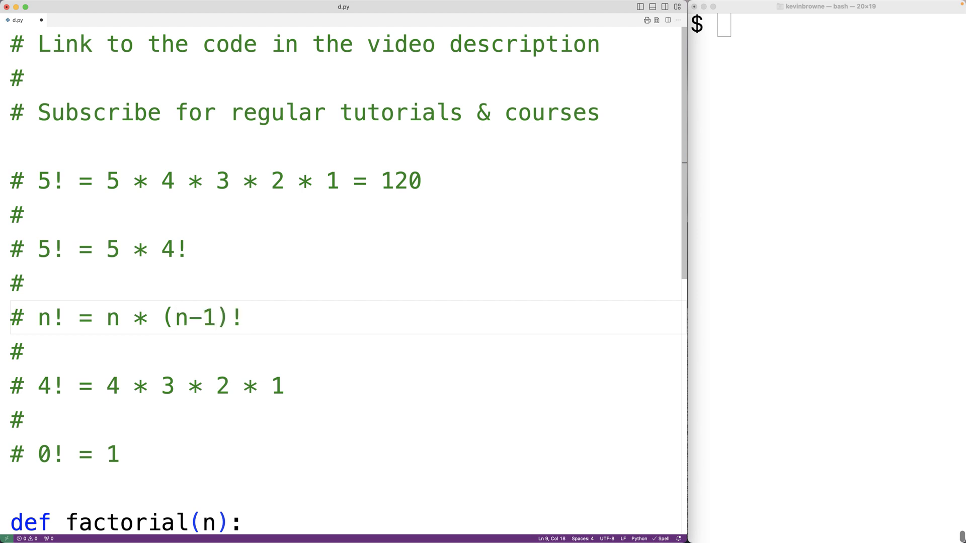
Give factorial the recursive body 'return n * factorial(n-1)'
{"action": "scroll", "scroll_direction": "down", "scroll_amount": 3}
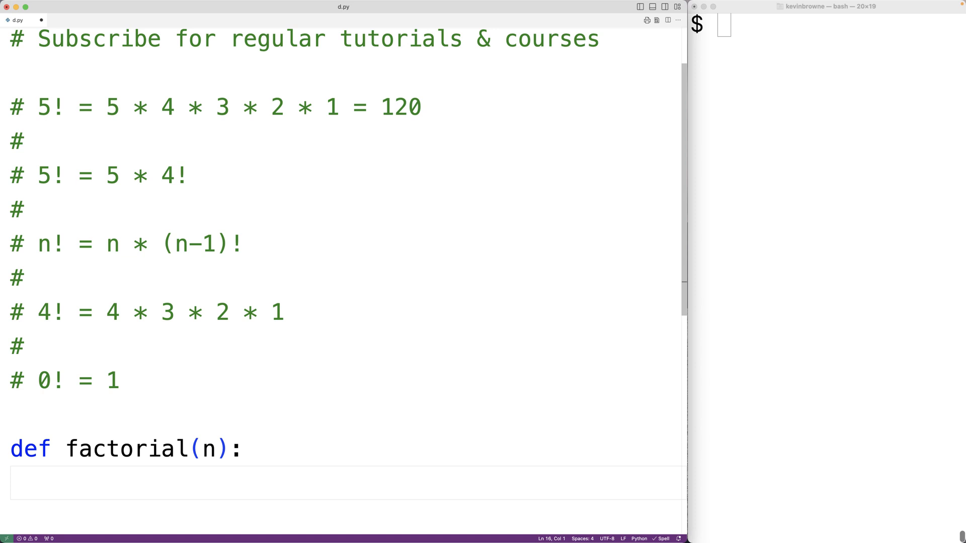
{"action": "type", "text": "return n"}
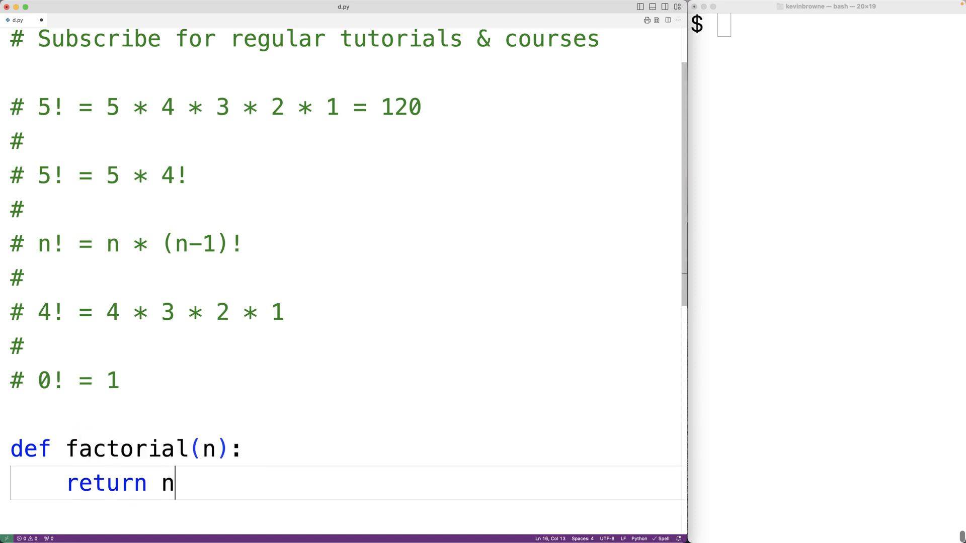
{"action": "type", "text": "*"}
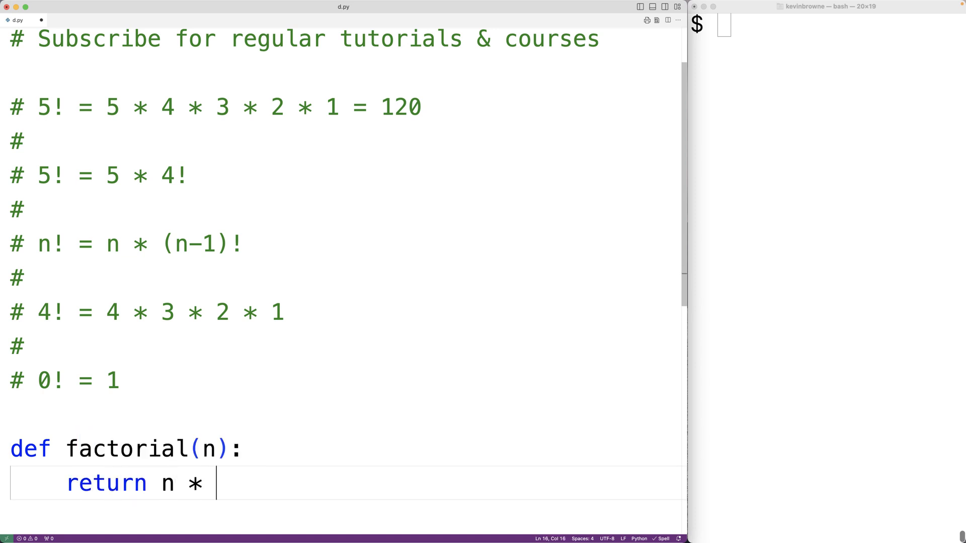
{"action": "type", "text": "factoria"}
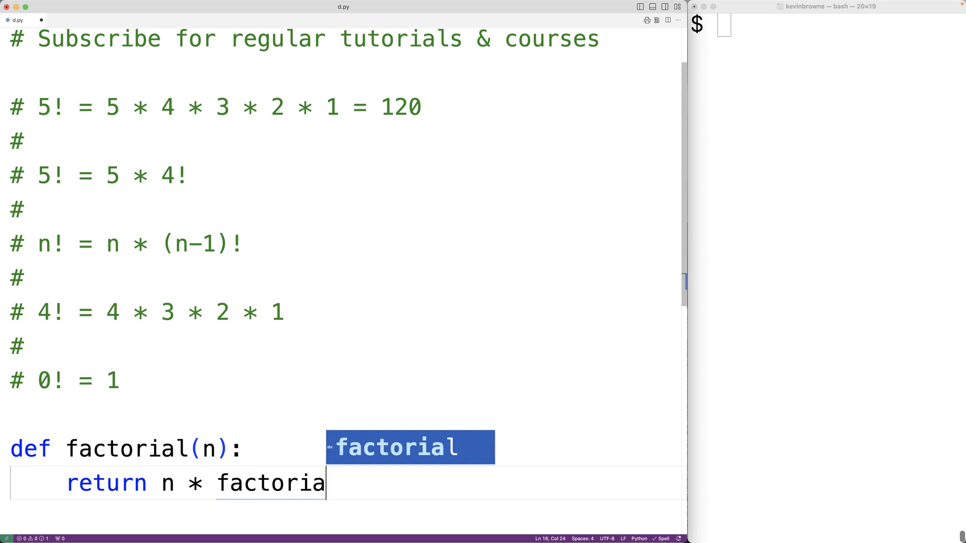
{"action": "type", "text": "(n-1)"}
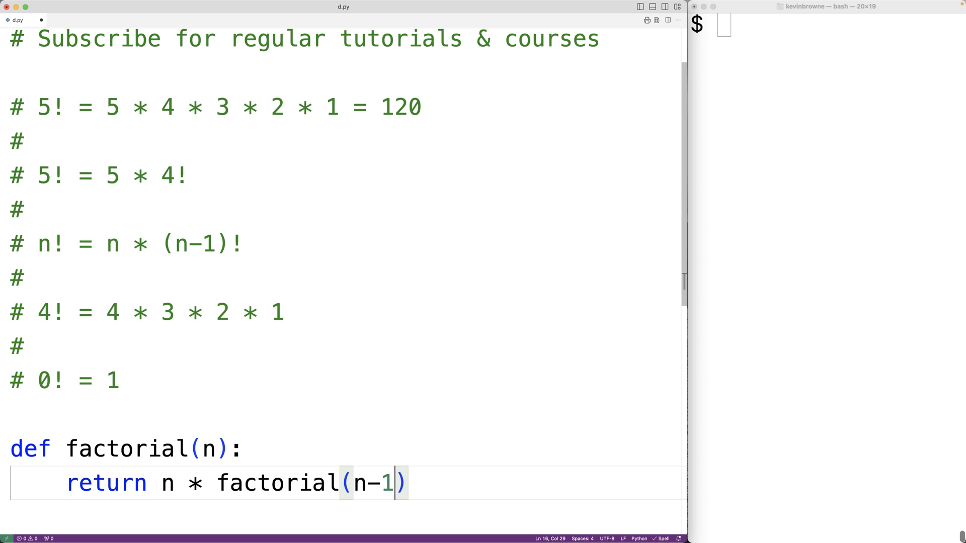
{"action": "mouse_move", "coordinate": [342, 230]}
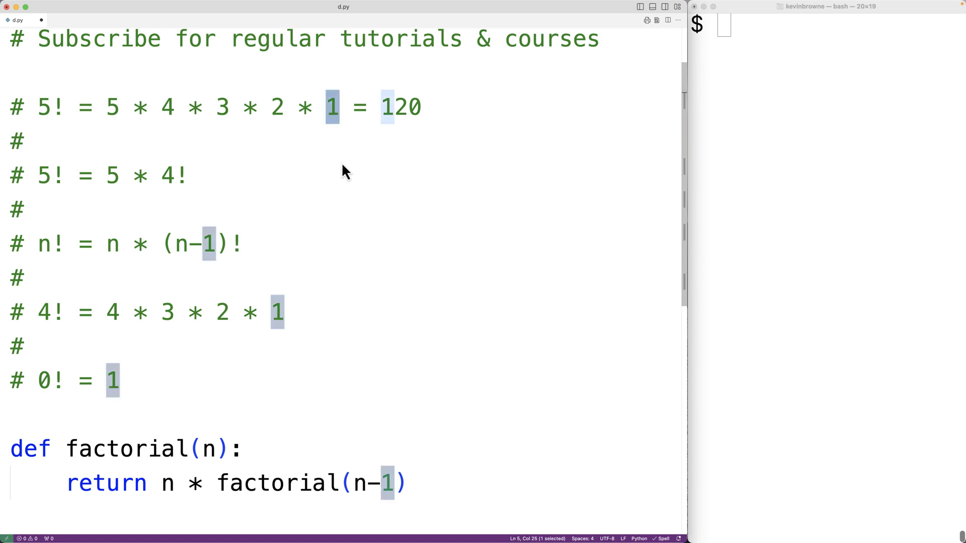
{"action": "mouse_move", "coordinate": [44, 116]}
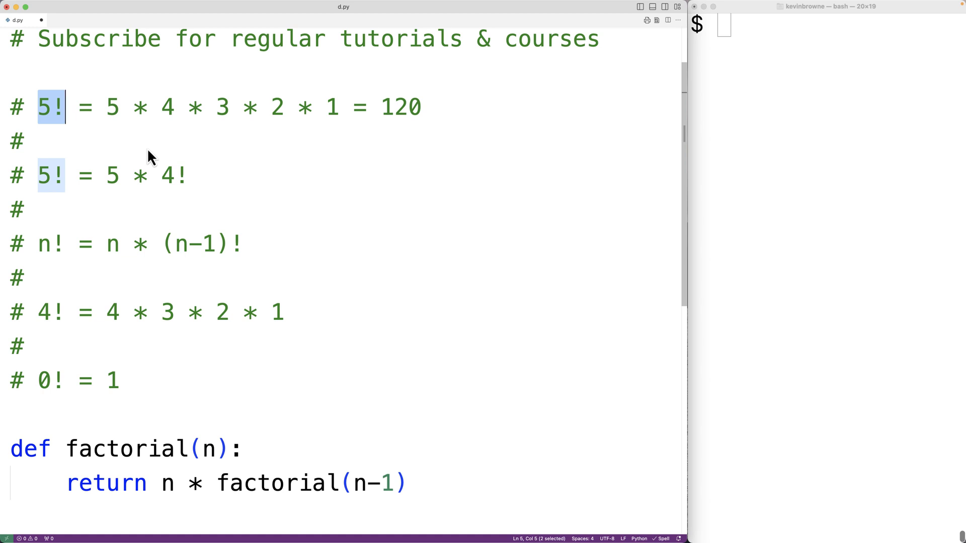
{"action": "mouse_move", "coordinate": [164, 357]}
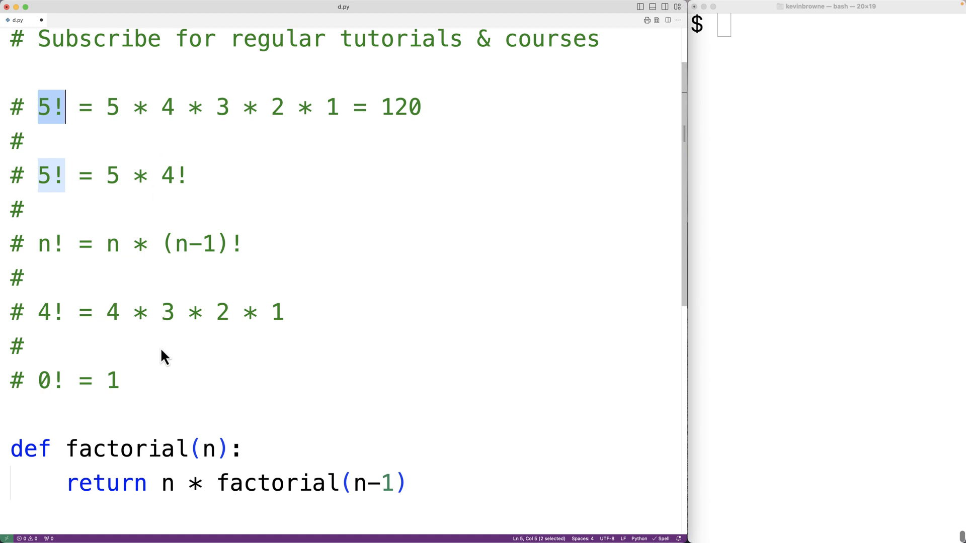
{"action": "mouse_move", "coordinate": [162, 388]}
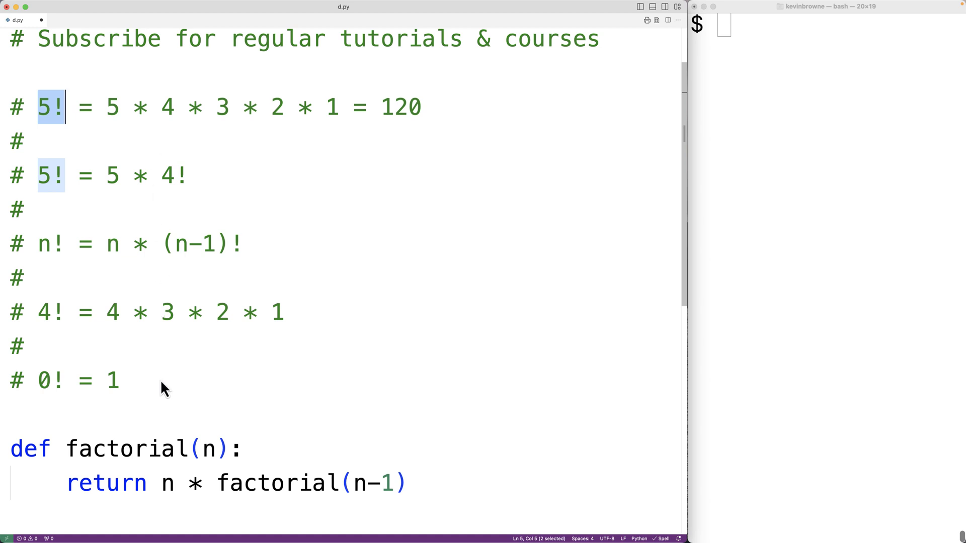
{"action": "mouse_move", "coordinate": [38, 398]}
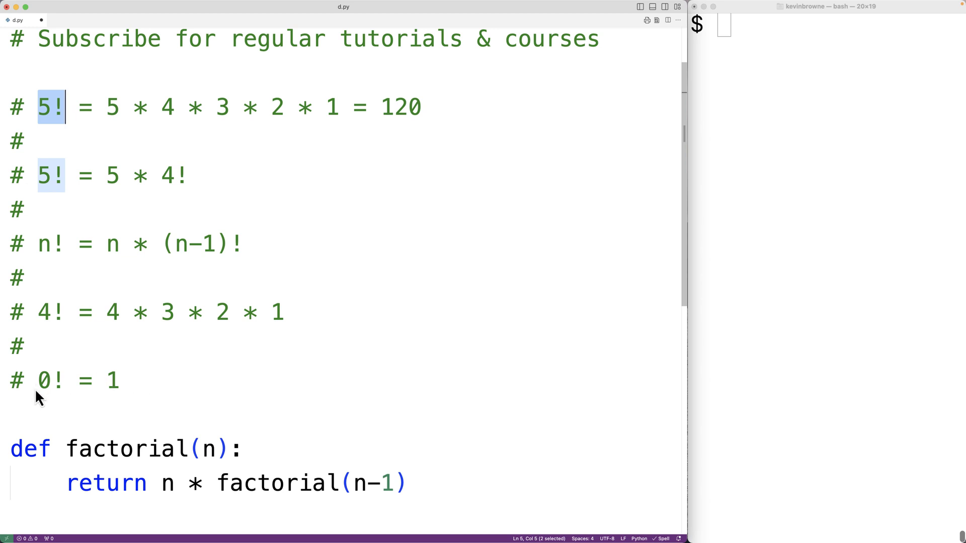
Insert '* 1' before '= 120' so the first comment reads 5 * 4 * 3 * 2 * 1 * 1 = 120
{"action": "double_click", "coordinate": [43, 380]}
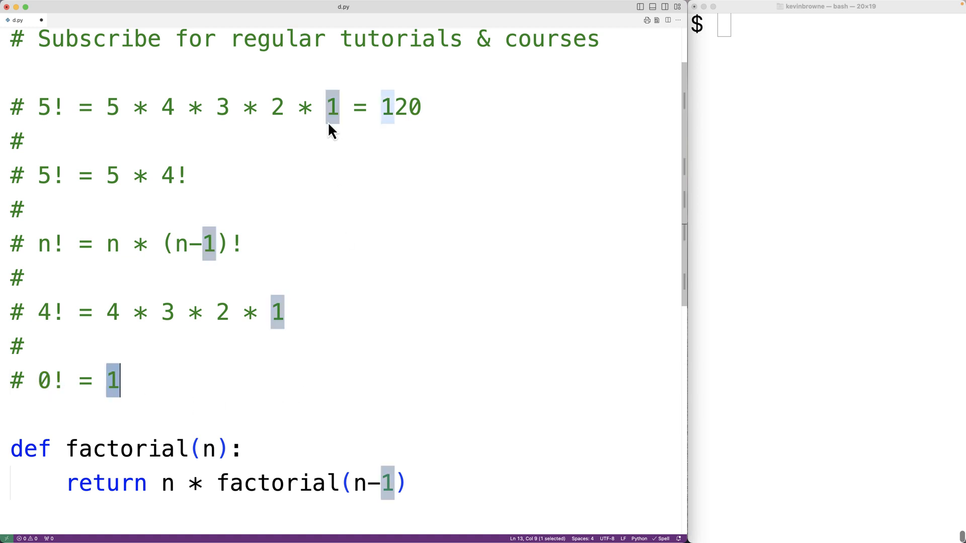
{"action": "left_click", "coordinate": [349, 108]}
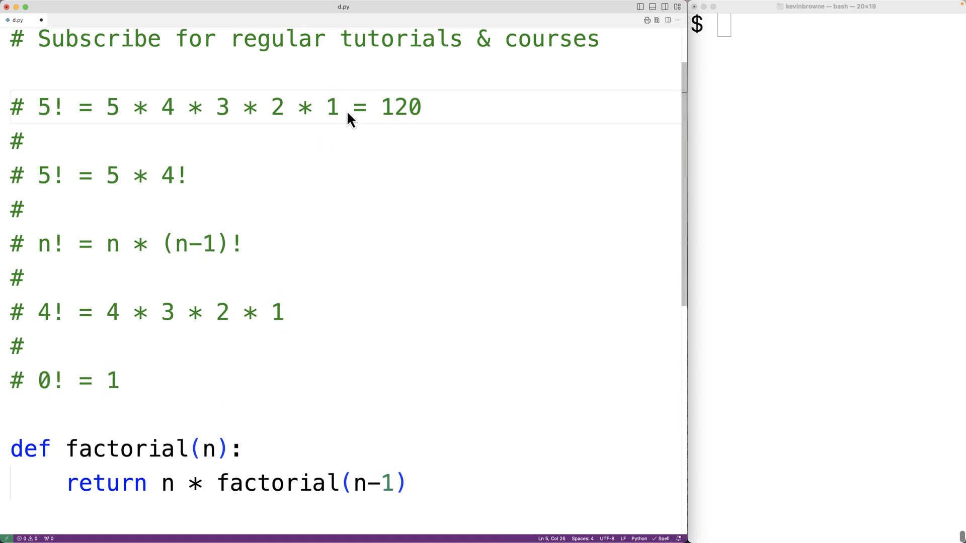
{"action": "left_click", "coordinate": [354, 107]}
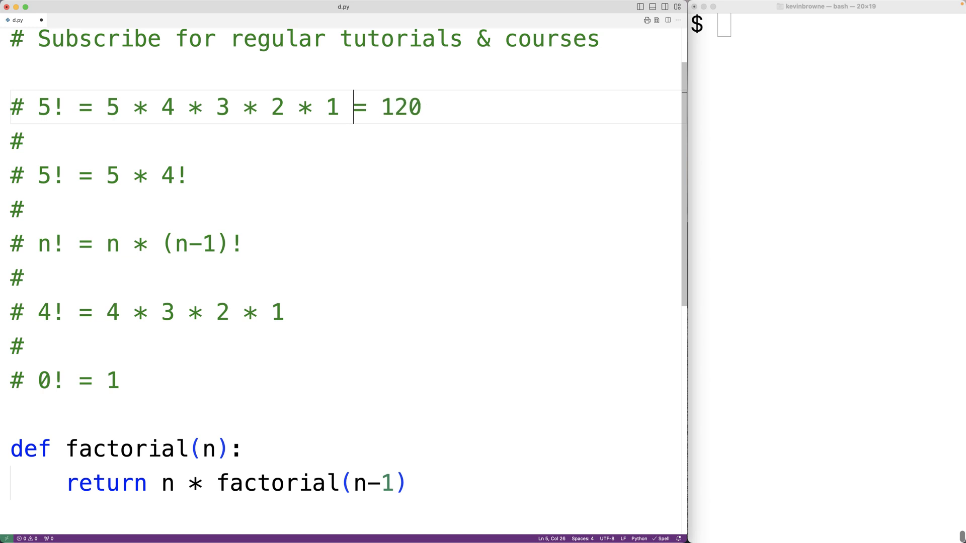
{"action": "type", "text": "* 1"}
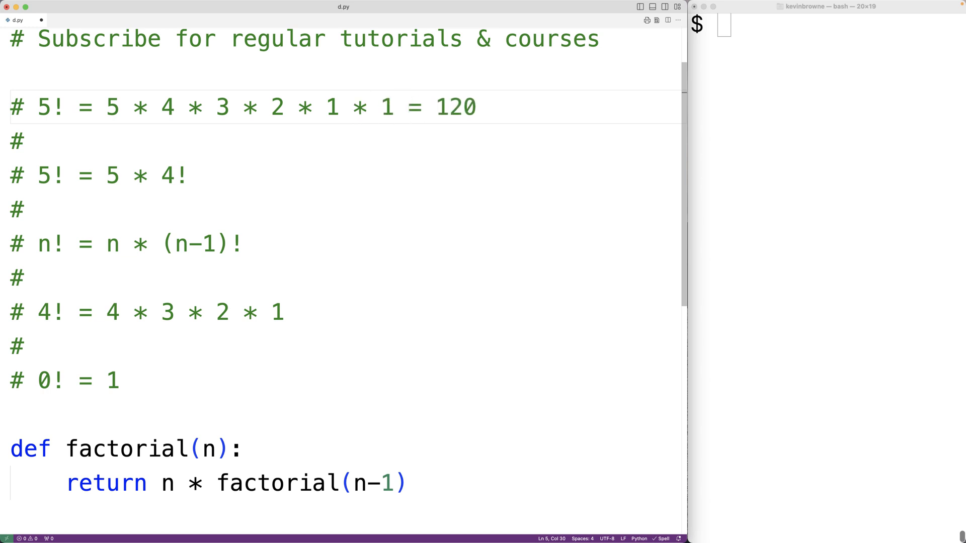
{"action": "left_click", "coordinate": [25, 277]}
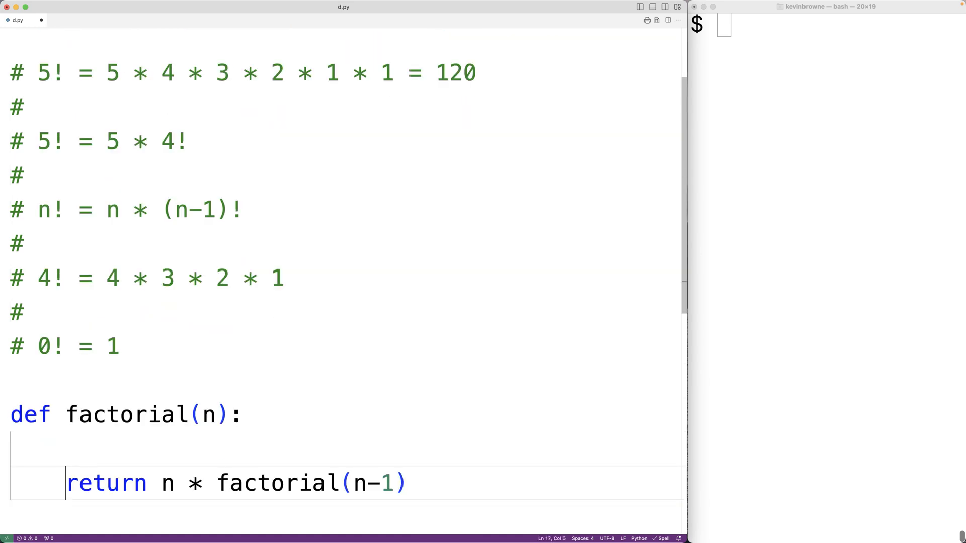
Add the base case 'if n == 0:' returning 1 above the recursive return
{"action": "type", "text": "if n"}
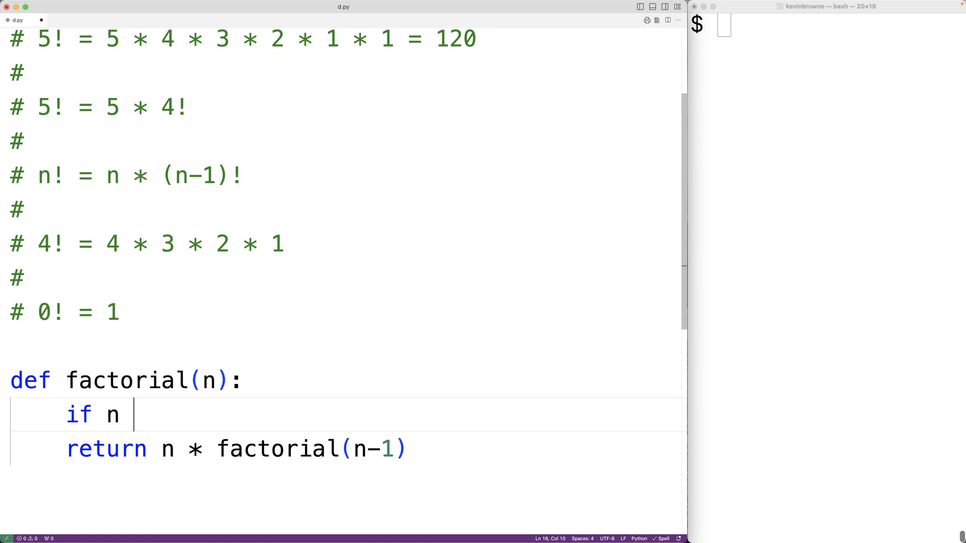
{"action": "type", "text": "== 0:"}
{"action": "type", "text": "return 1"}
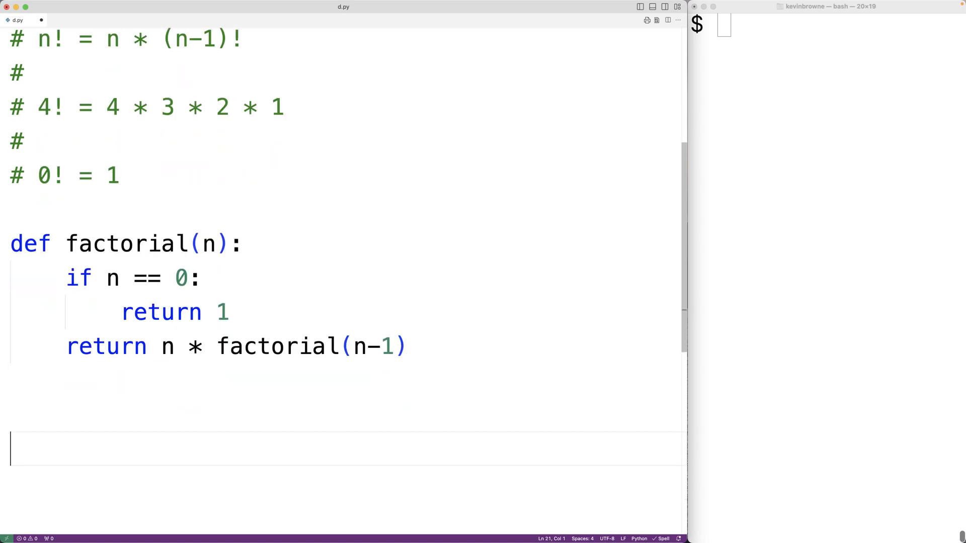
Write 'print(factorial(5))' below the function
{"action": "type", "text": "factproa"}
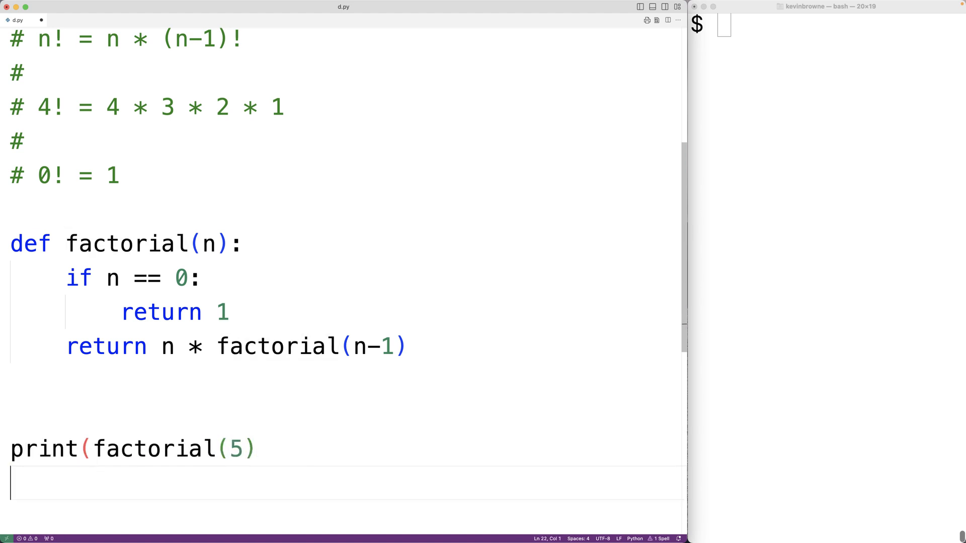
{"action": "type", "text": ")"}
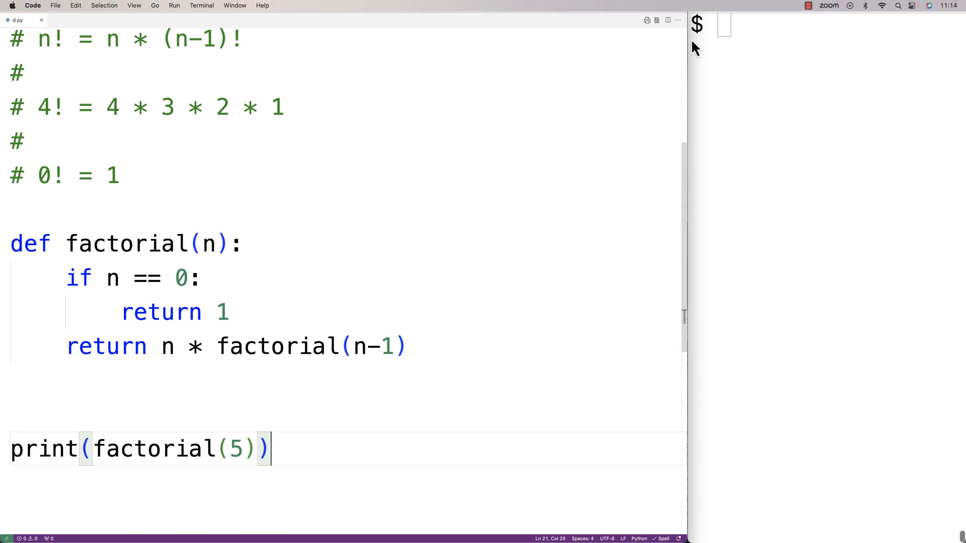
Run 'python3 d.py' in the terminal, printing 120
{"action": "type", "text": "pyt"}
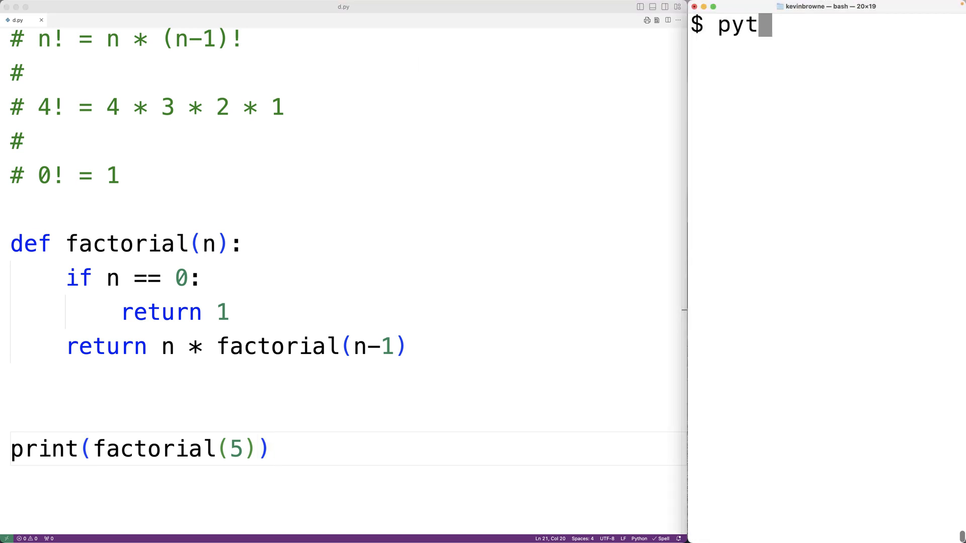
{"action": "type", "text": "hon3 d.pt"}
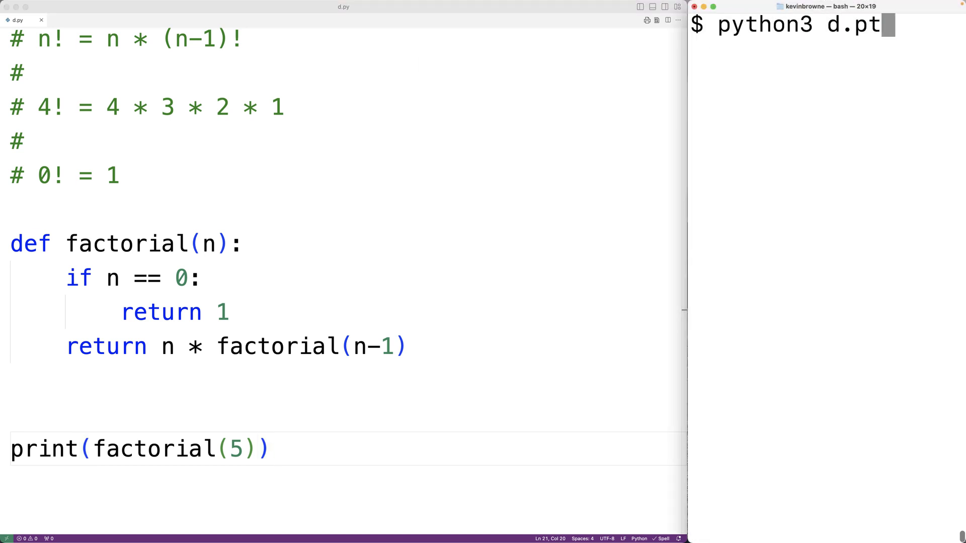
{"action": "key", "text": "Return"}
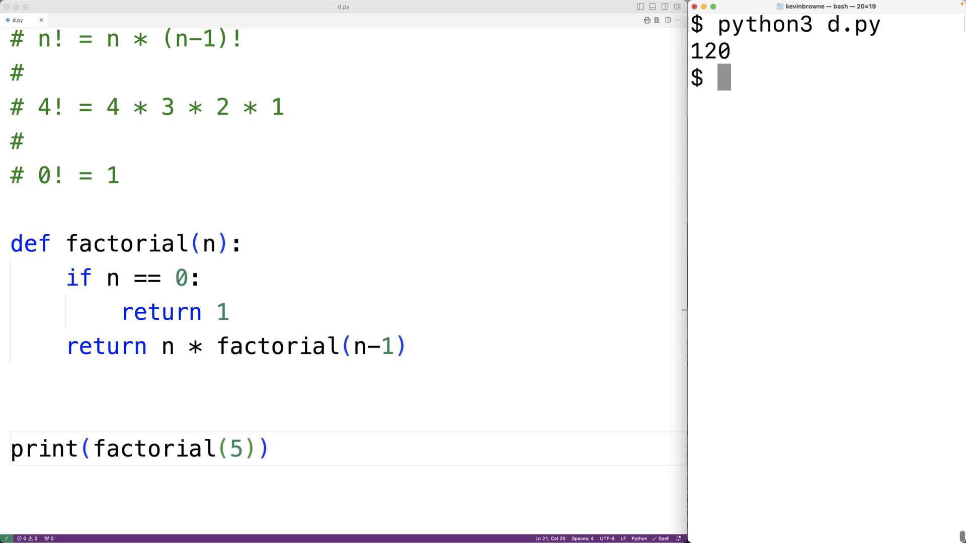
{"action": "mouse_move", "coordinate": [660, 99]}
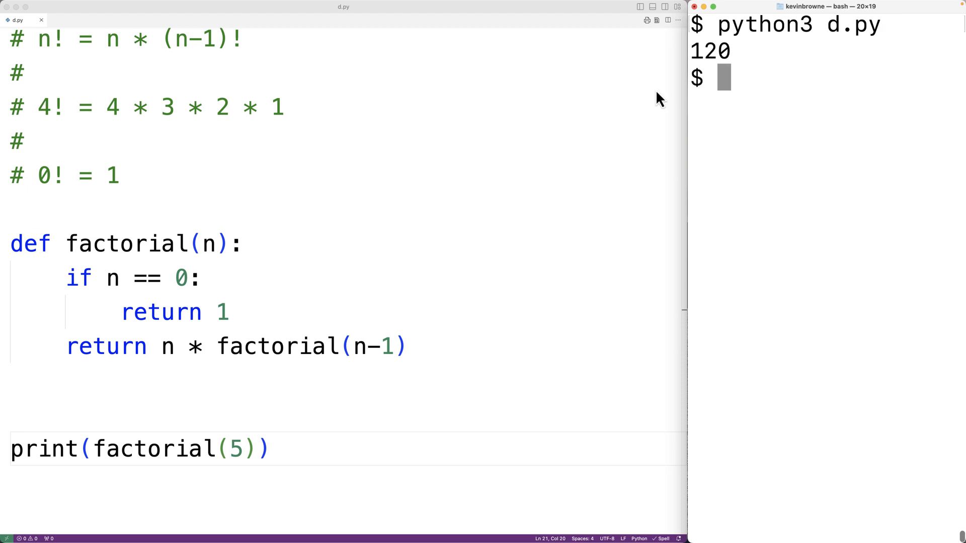
{"action": "triple_click", "coordinate": [237, 345]}
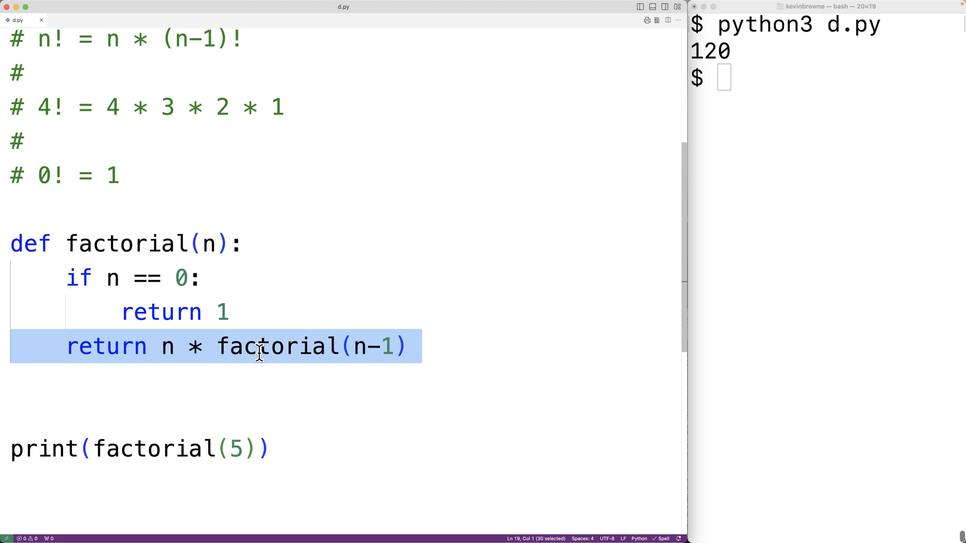
{"action": "mouse_move", "coordinate": [248, 314]}
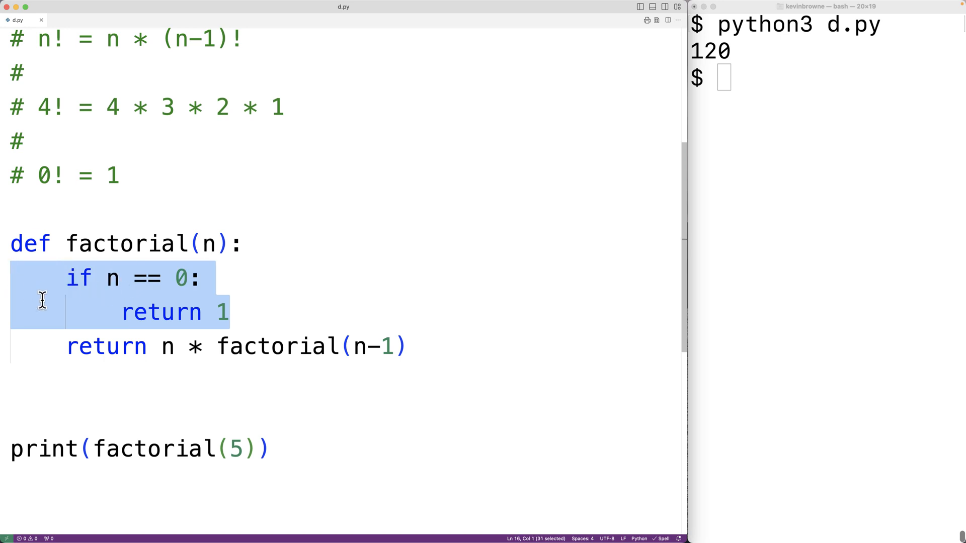
{"action": "left_click", "coordinate": [12, 414]}
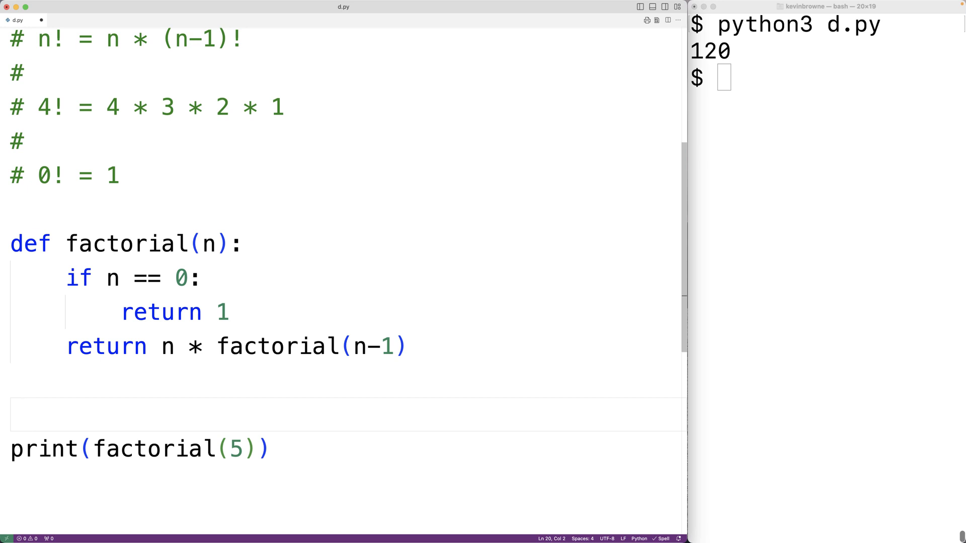
{"action": "left_click", "coordinate": [25, 413]}
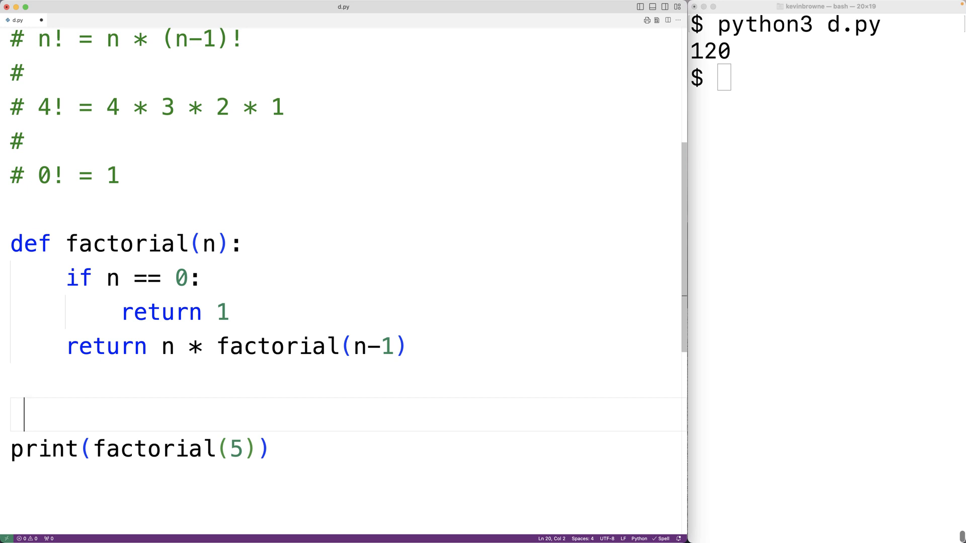